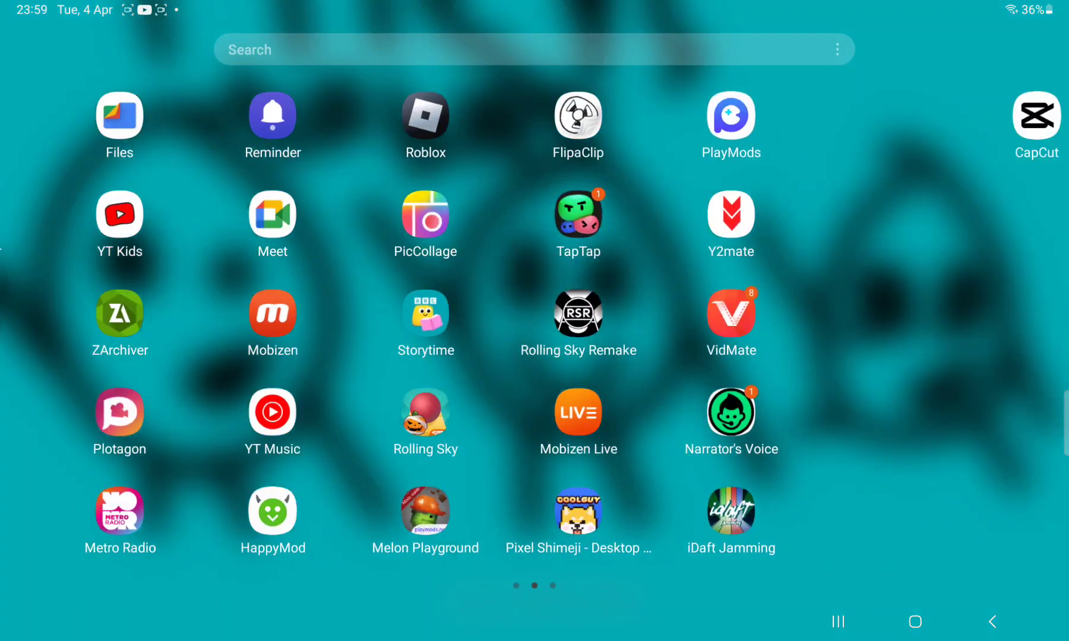
Scroll across the Android home screen to find Melon Playground.
{"action": "scroll", "scroll_direction": "left", "scroll_amount": 3}
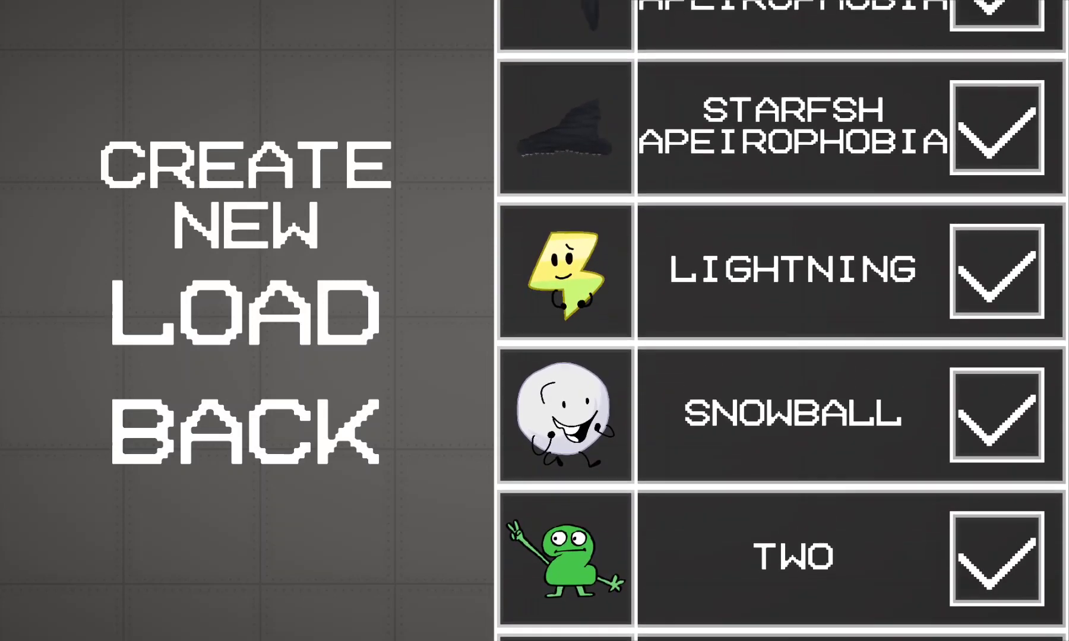
Scroll down the menu to reach the mod editor's CREATE NEW option.
{"action": "scroll", "scroll_direction": "down", "scroll_amount": 3}
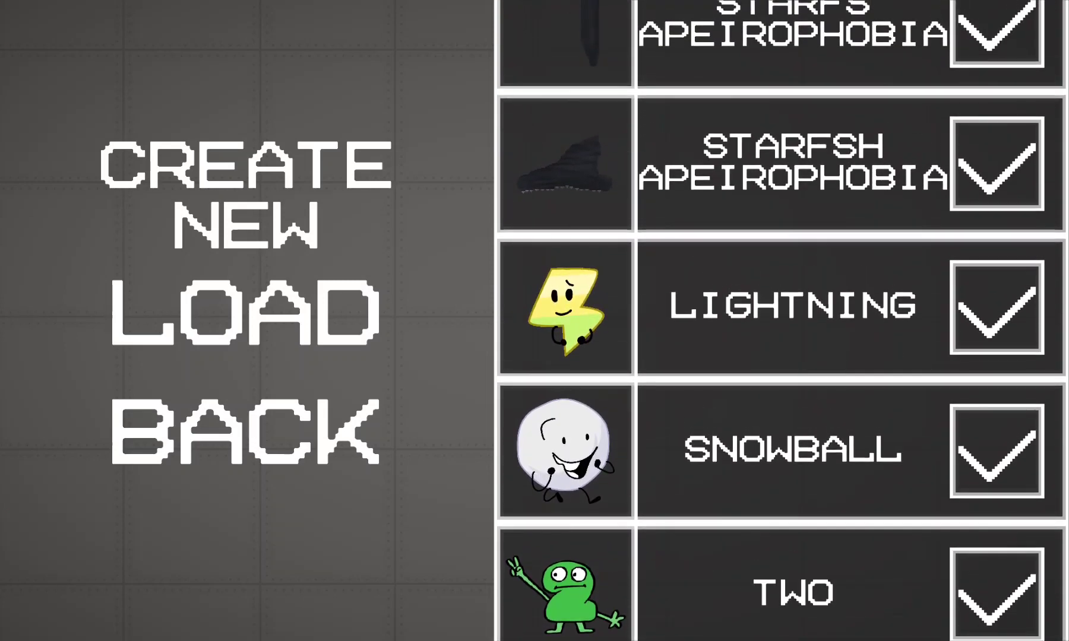
{"action": "scroll", "scroll_direction": "down", "scroll_amount": 3}
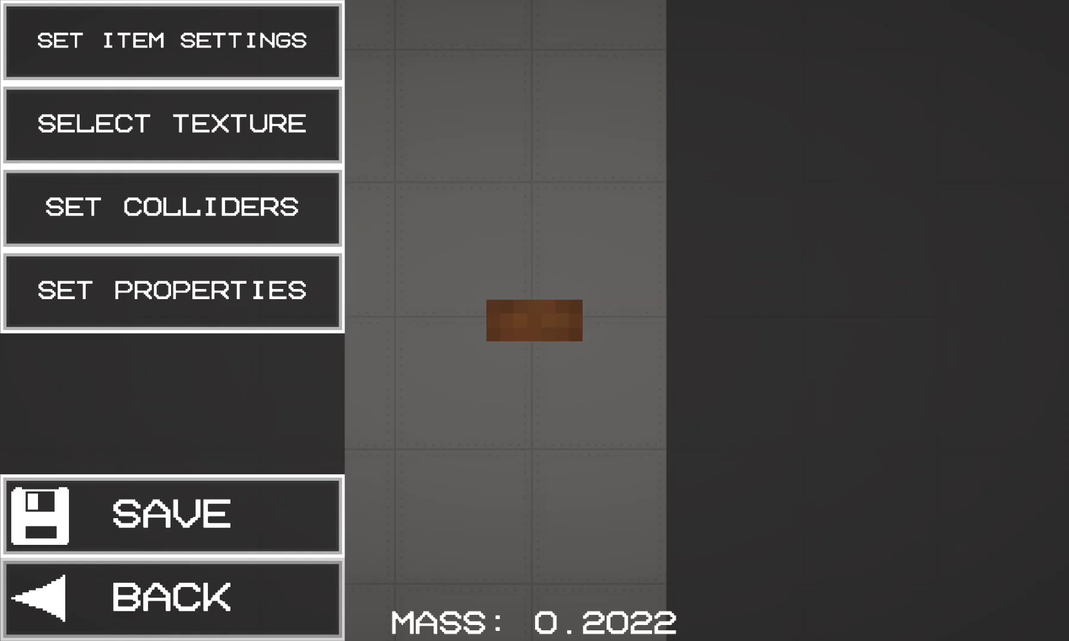
Load the smiling disc image as the item texture at 256 pixels per unit.
{"action": "left_click", "coordinate": [171, 123]}
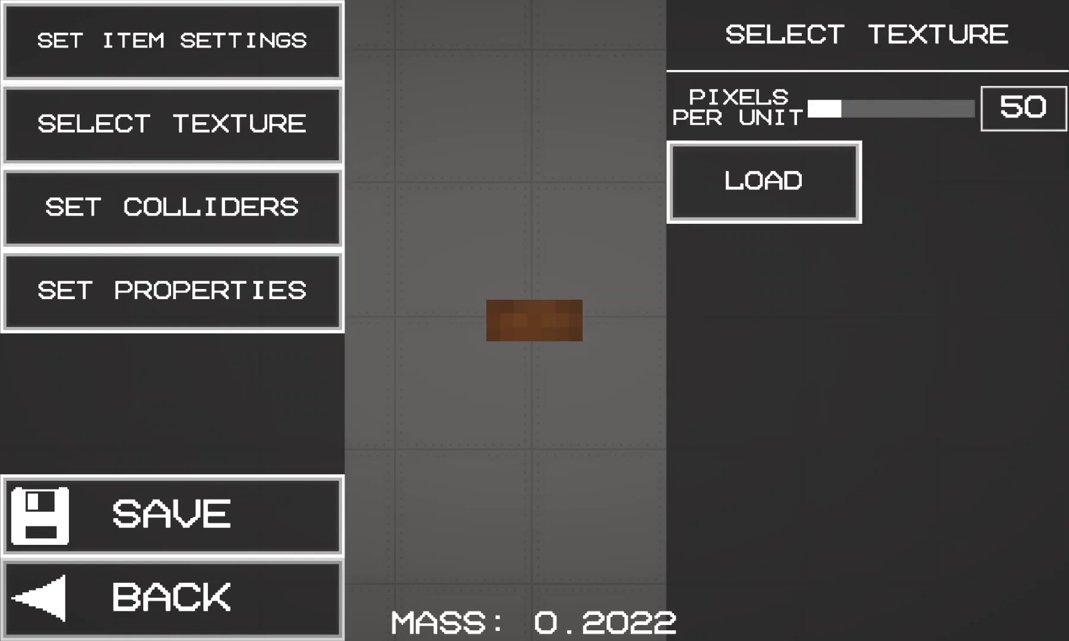
{"action": "left_click_drag", "start_coordinate": [824, 108], "coordinate": [968, 107]}
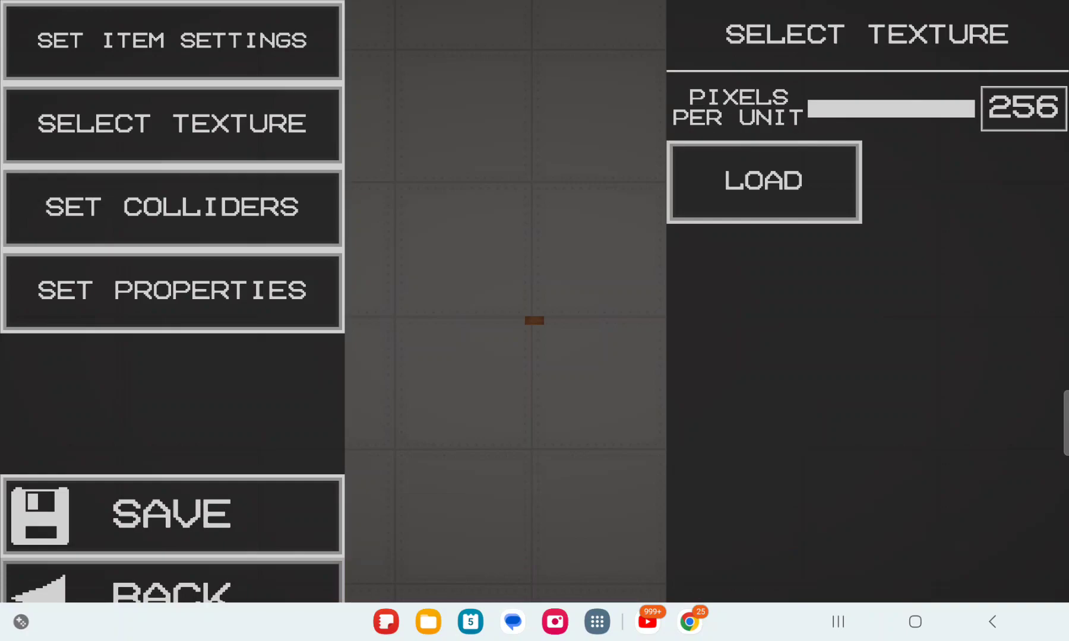
{"action": "left_click", "coordinate": [763, 181]}
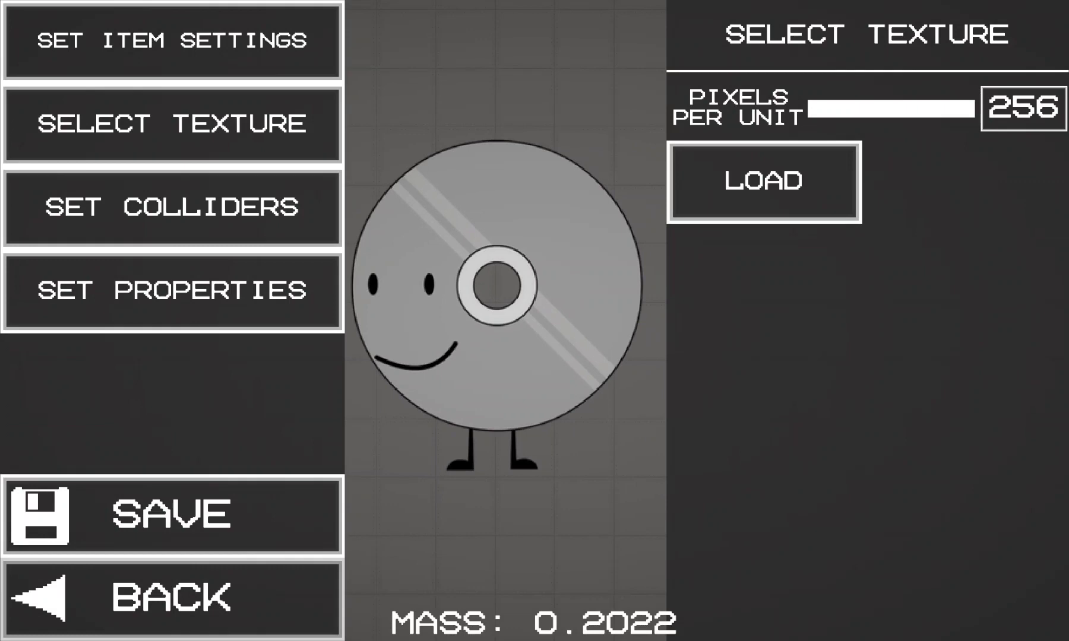
{"action": "left_click", "coordinate": [173, 209]}
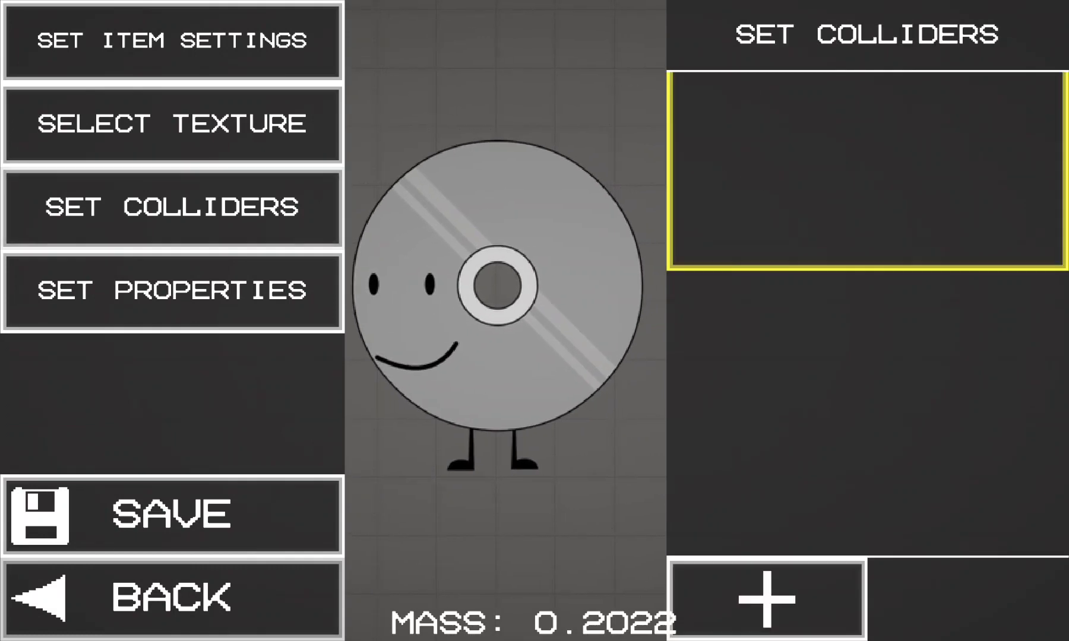
Add a collider to the disc character.
{"action": "left_click", "coordinate": [763, 592]}
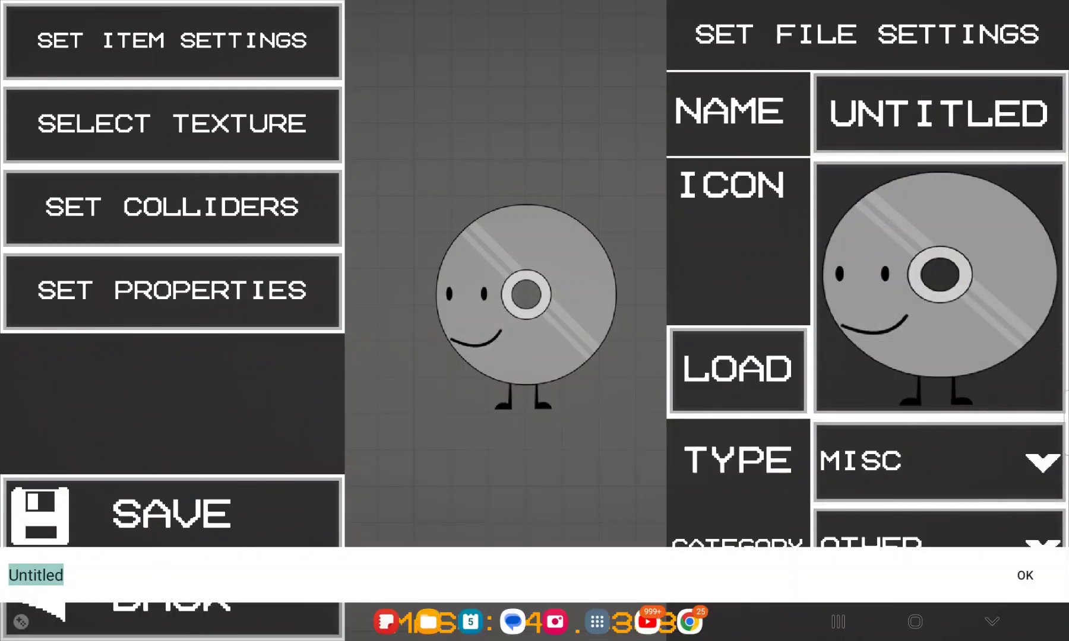
Enter Discy as the name, choose Living type, and set custom category BFB.
{"action": "type", "text": "Discy"}
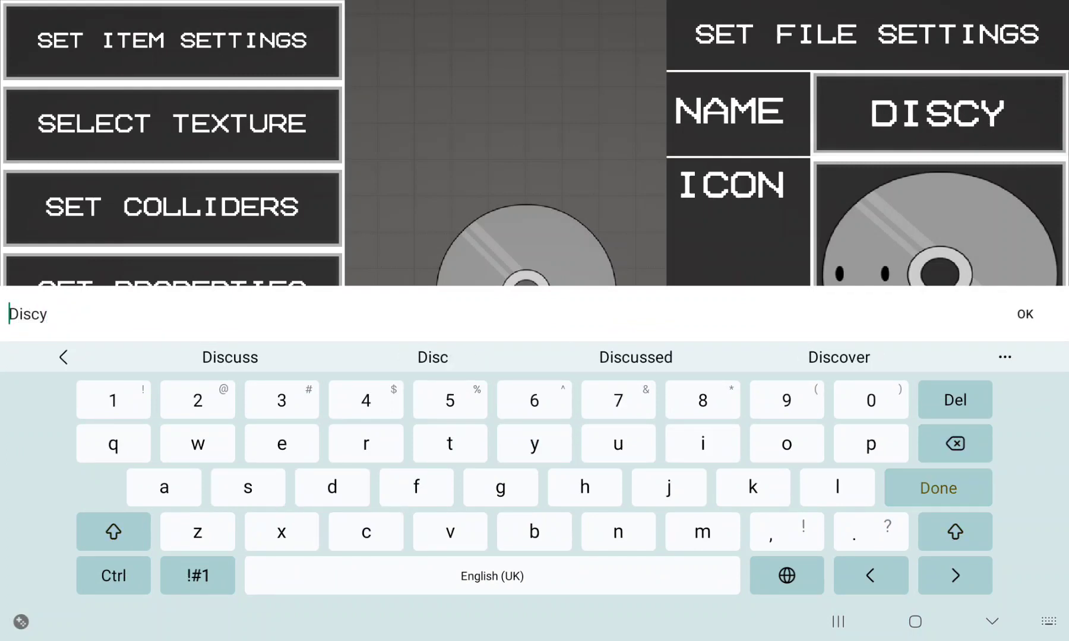
{"action": "left_click", "coordinate": [1024, 314]}
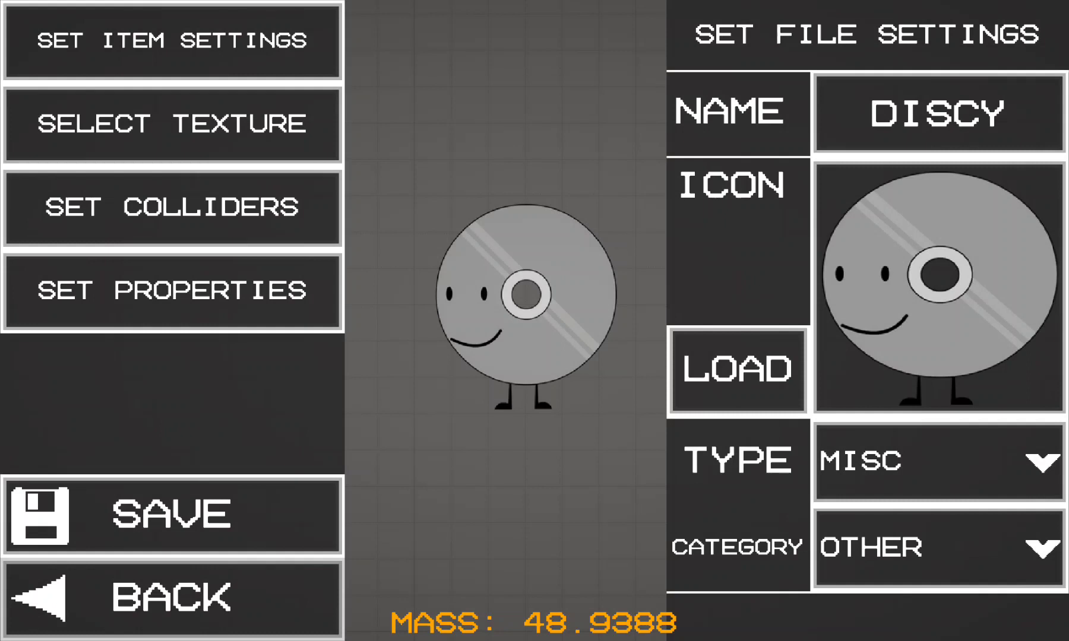
{"action": "left_click", "coordinate": [936, 459]}
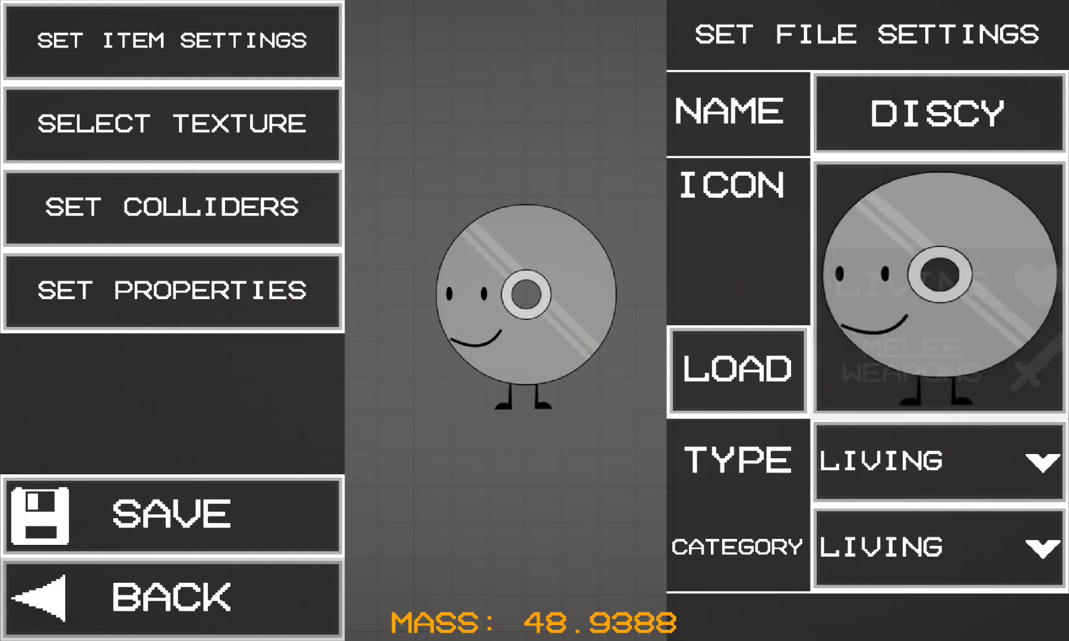
{"action": "left_click", "coordinate": [937, 545]}
{"action": "type", "text": "BFB"}
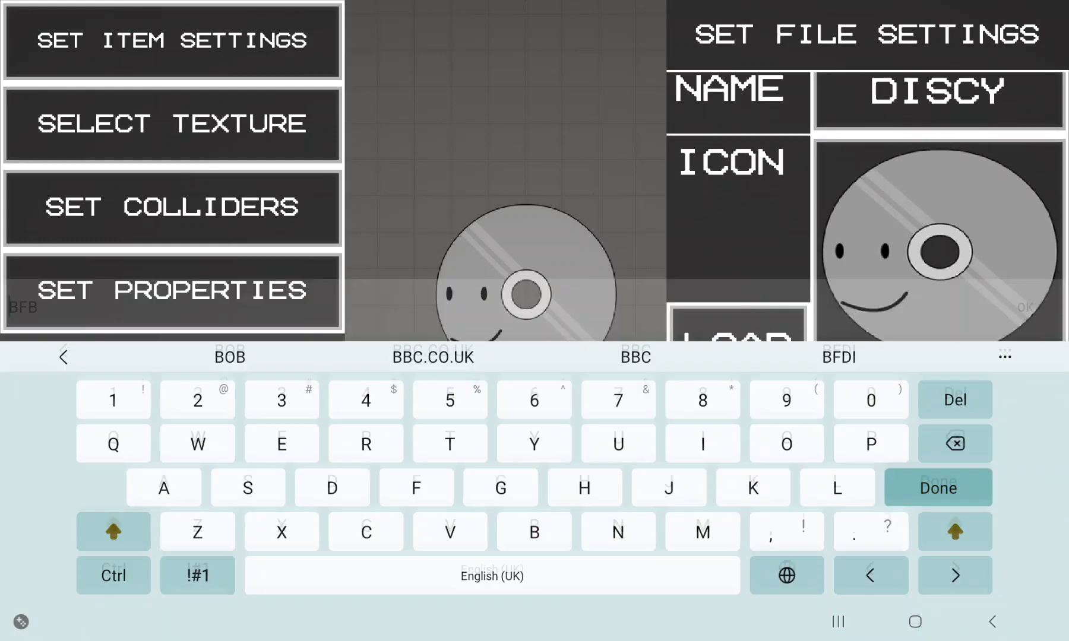
{"action": "left_click", "coordinate": [937, 488]}
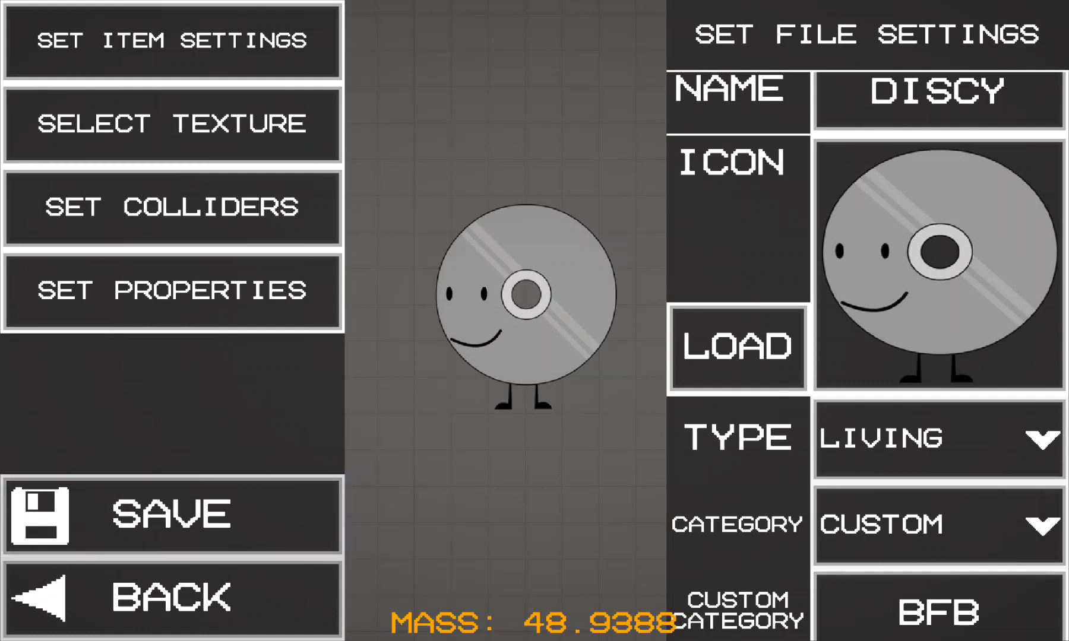
Save Discy, exit the editor, and spawn Discy from the BFB category.
{"action": "left_click", "coordinate": [173, 515]}
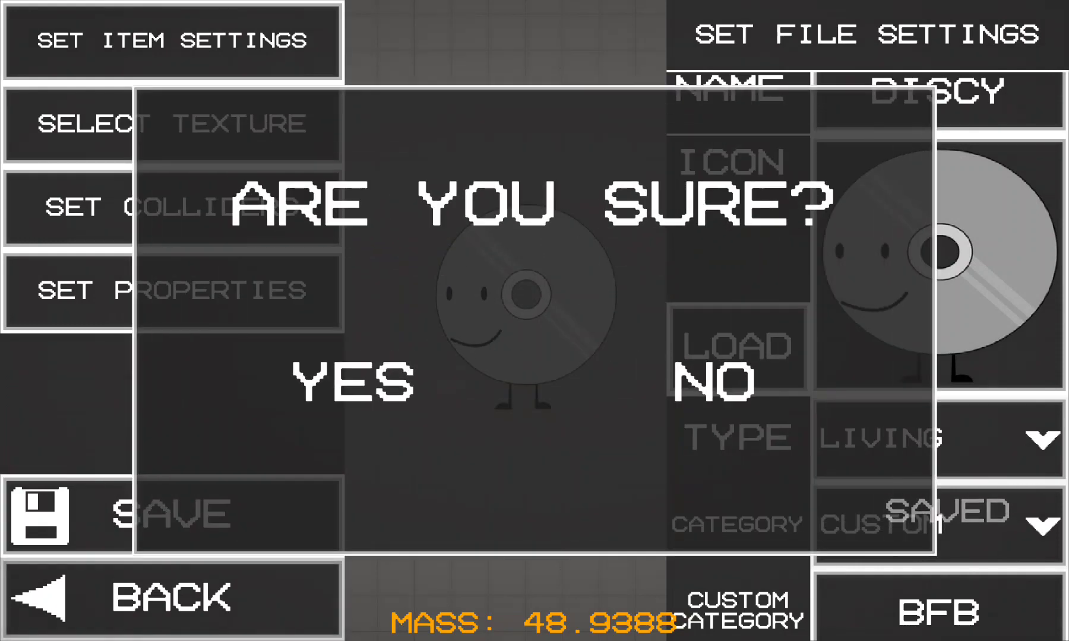
{"action": "left_click", "coordinate": [348, 382]}
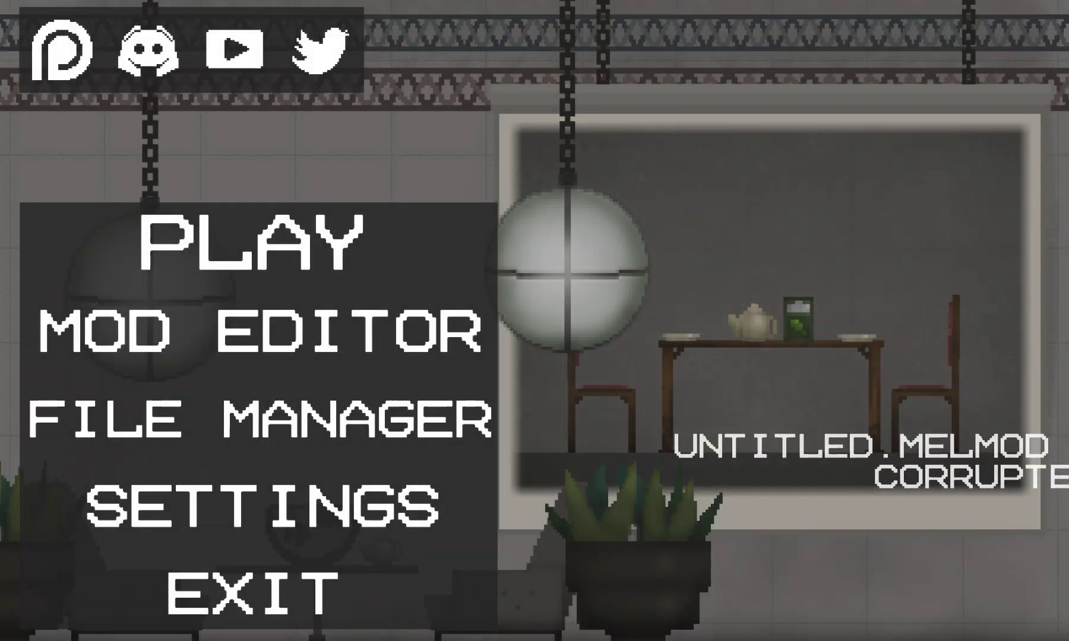
{"action": "left_click", "coordinate": [245, 242]}
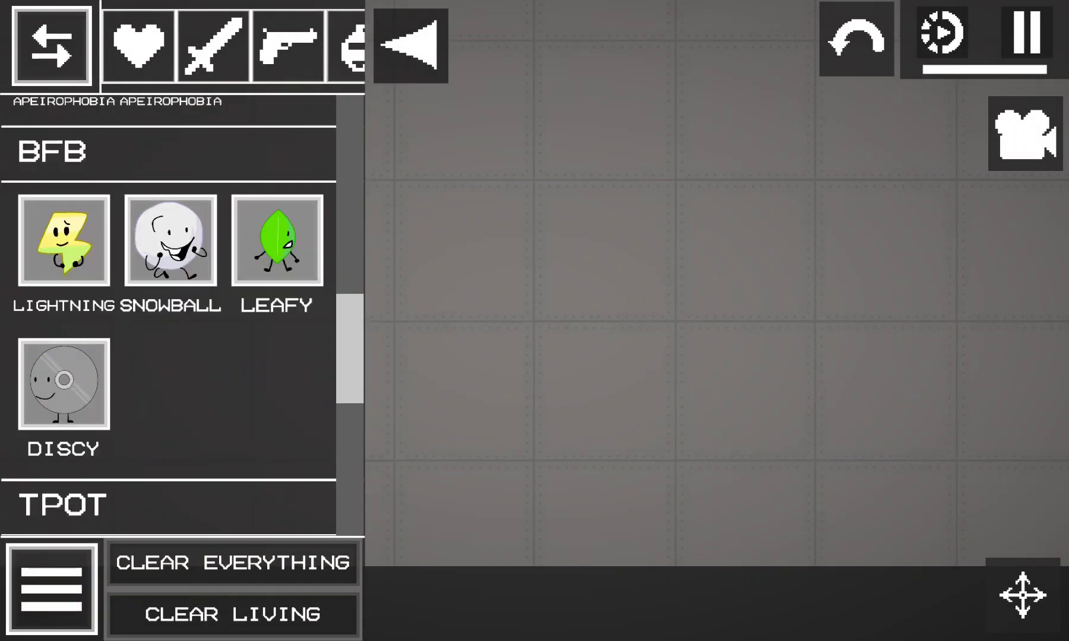
{"action": "left_click", "coordinate": [63, 383]}
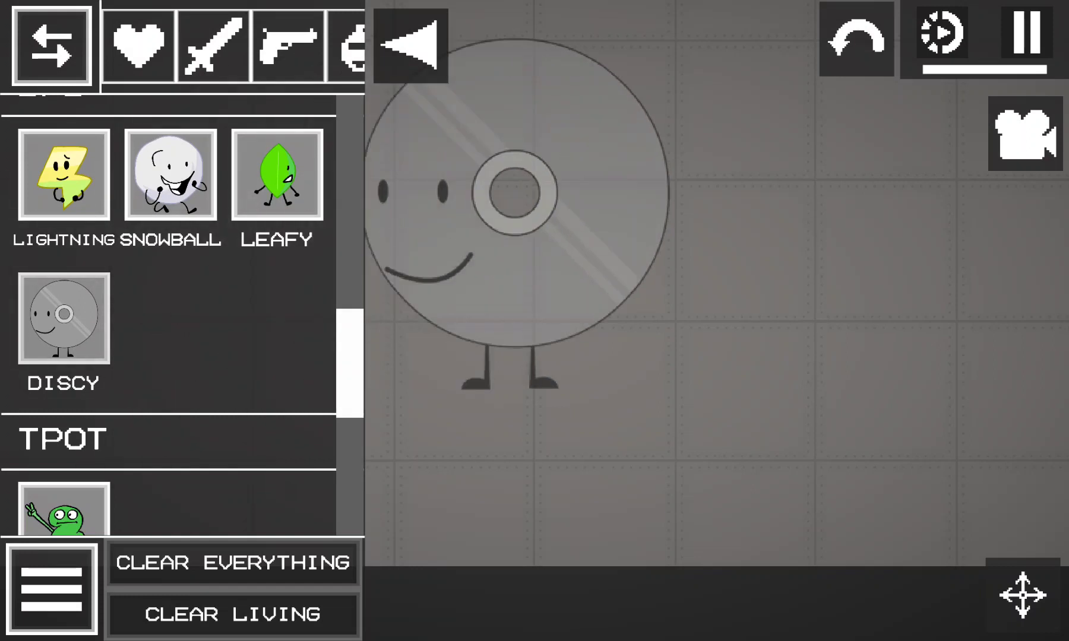